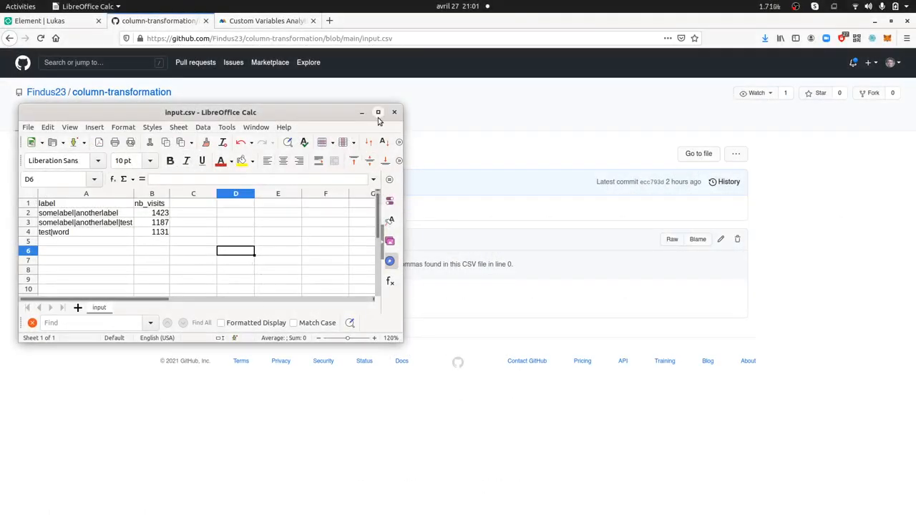
Maximize the input.csv Calc window so the labels and visit counts fill the screen
left_click(378, 112)
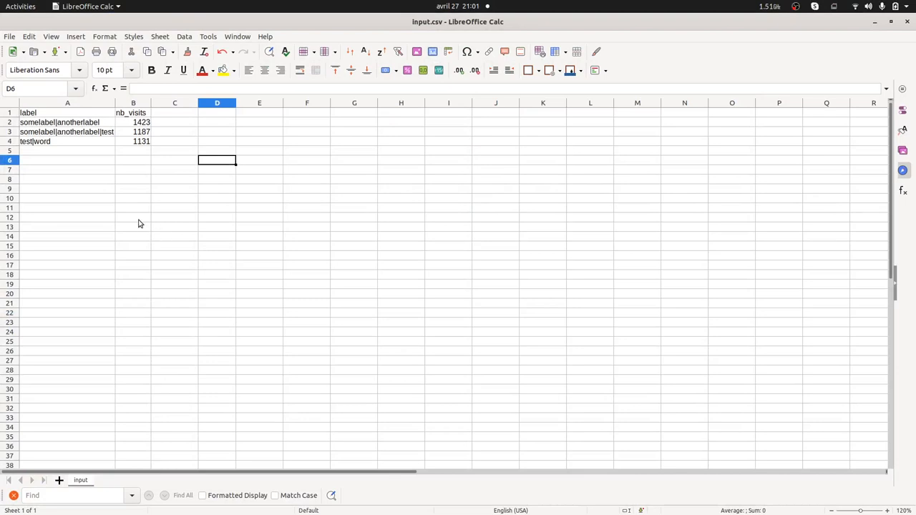
mouse_move(95, 160)
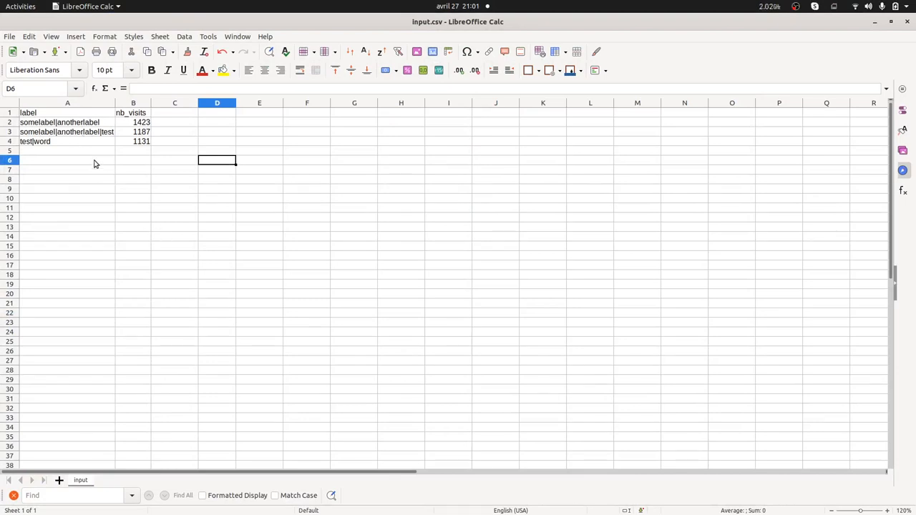
mouse_move(93, 166)
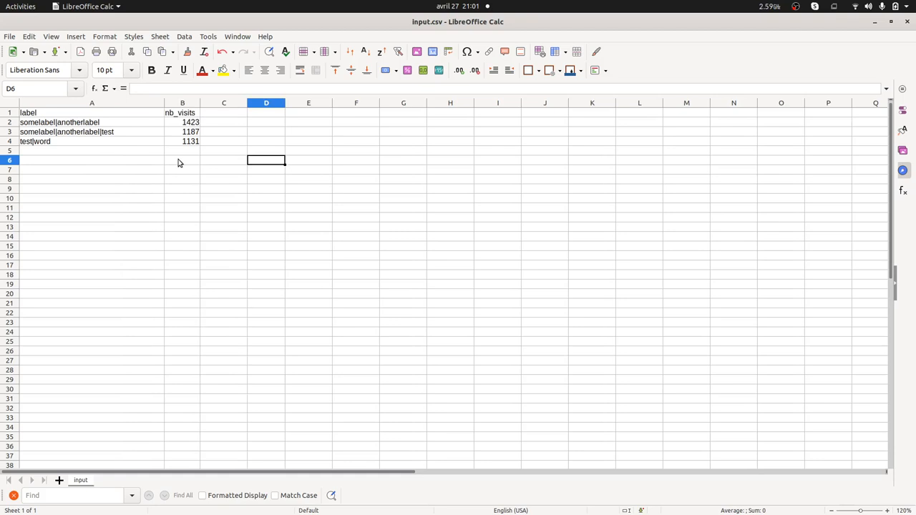
mouse_move(183, 175)
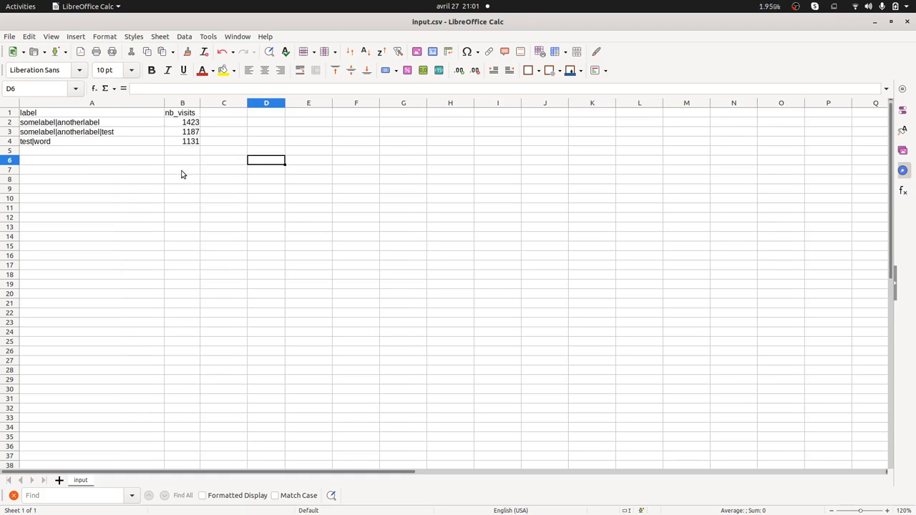
mouse_move(112, 166)
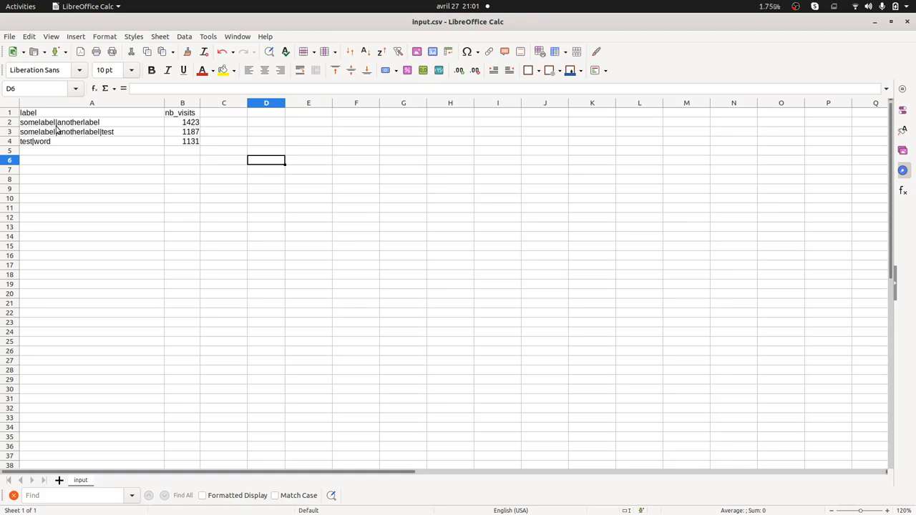
mouse_move(60, 129)
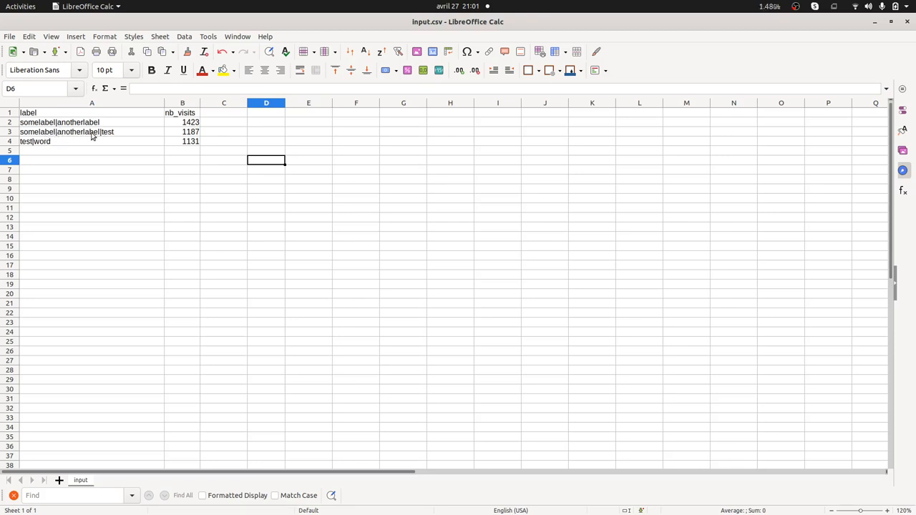
mouse_move(80, 137)
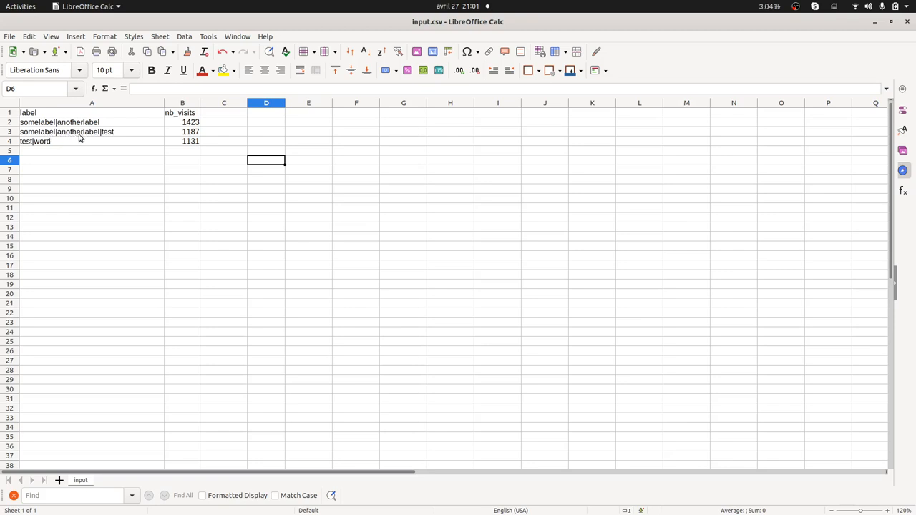
mouse_move(49, 146)
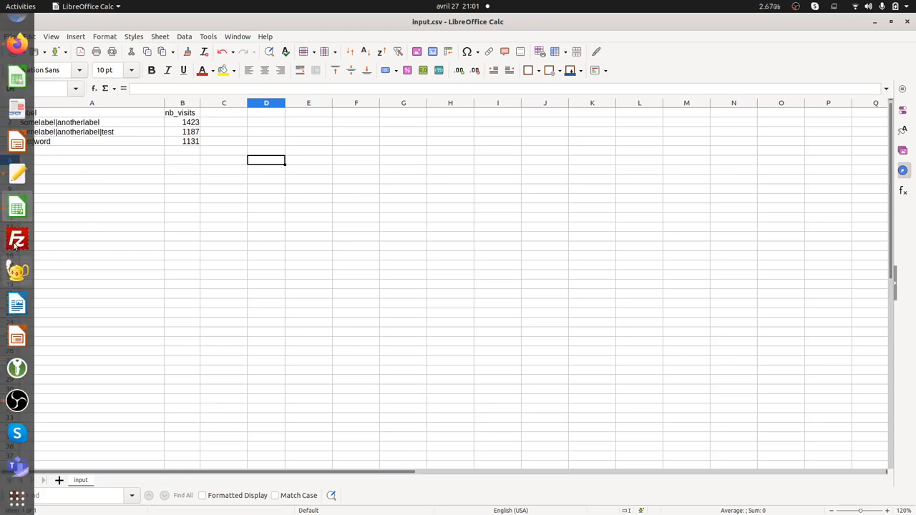
mouse_move(80, 231)
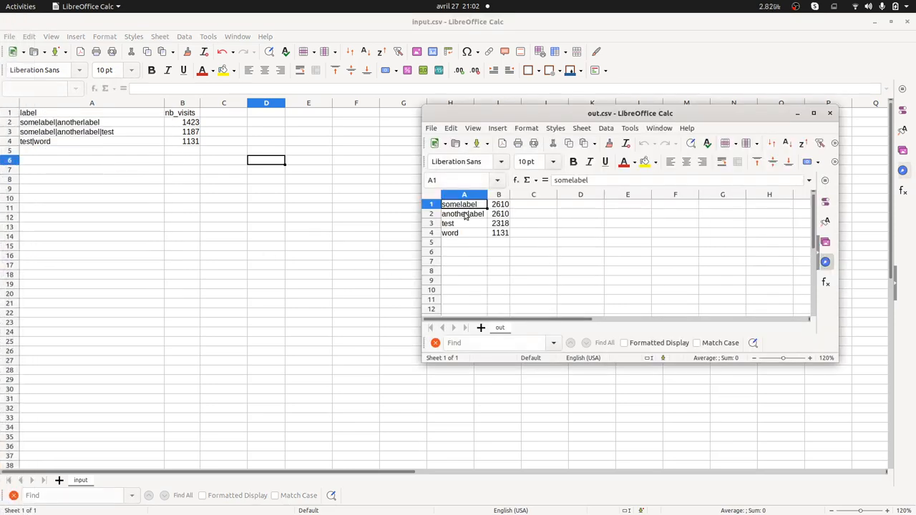
mouse_move(484, 214)
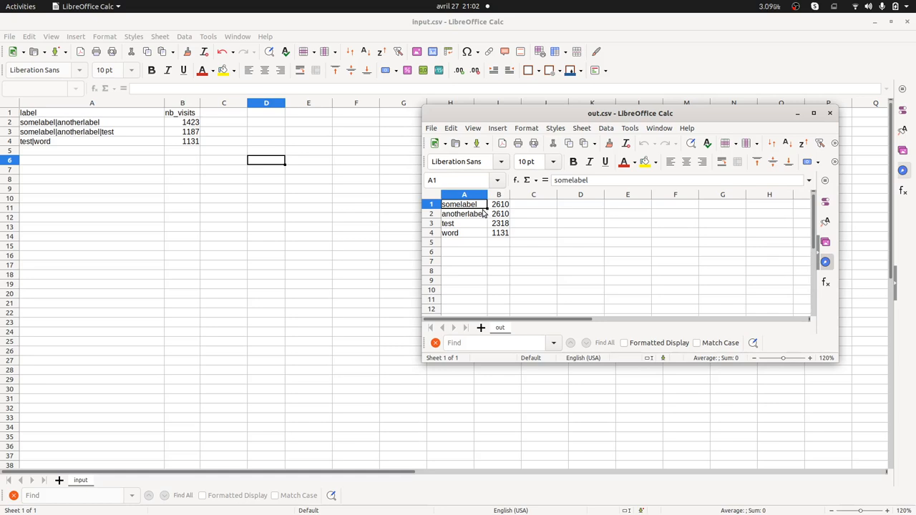
mouse_move(486, 212)
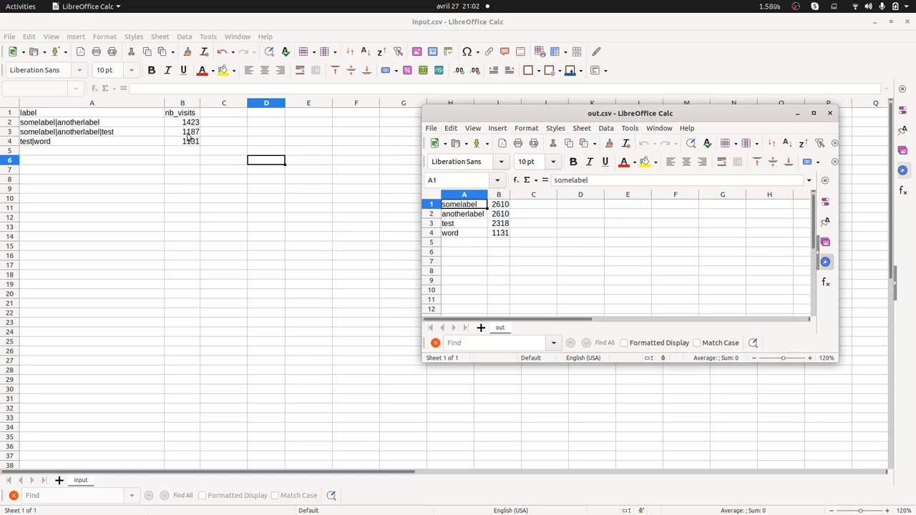
mouse_move(462, 227)
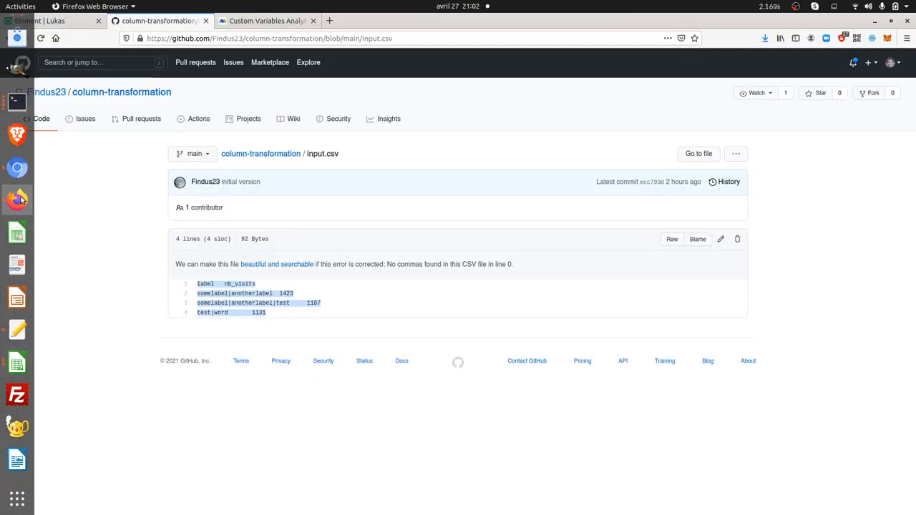
Switch Firefox to the Matomo 'Custom Variables Analytics' documentation page
left_click(266, 20)
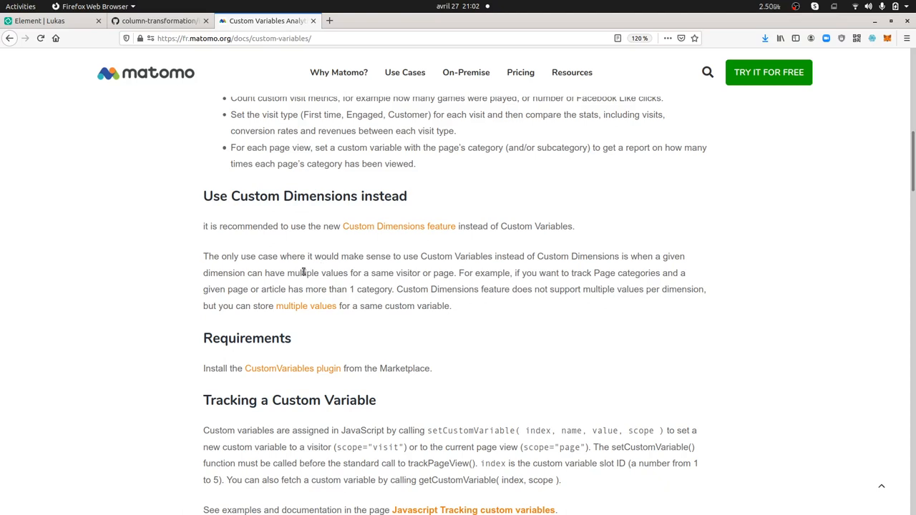
mouse_move(303, 367)
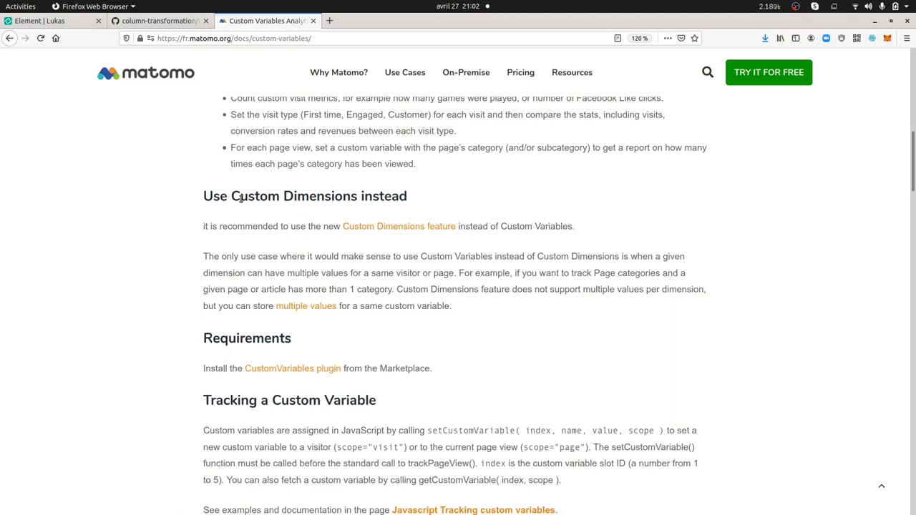
mouse_move(250, 399)
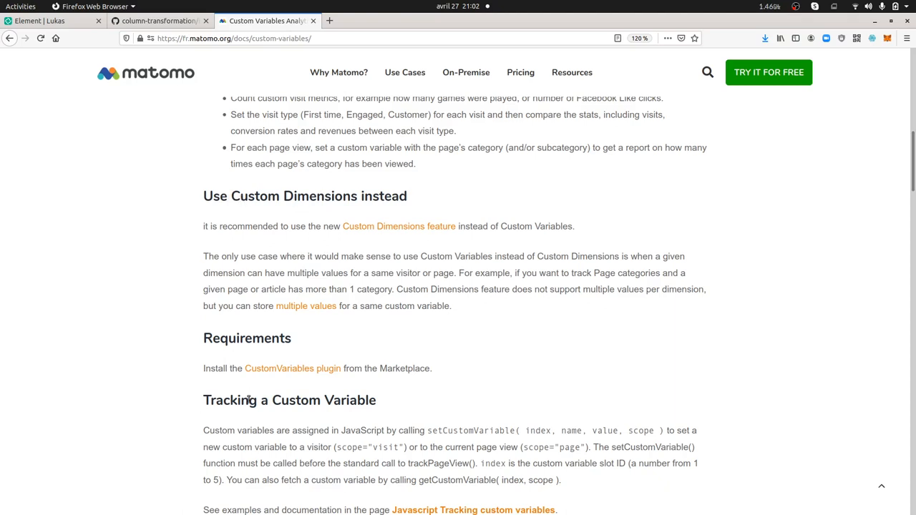
mouse_move(218, 385)
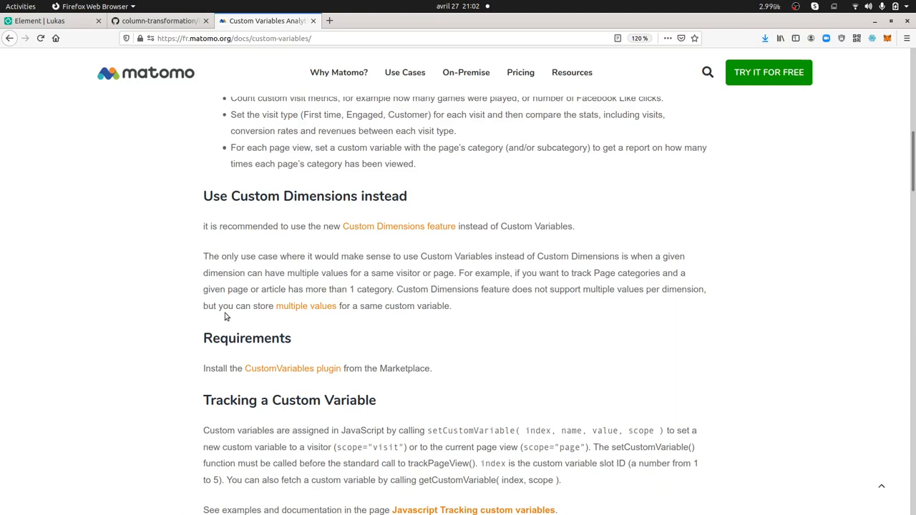
mouse_move(218, 183)
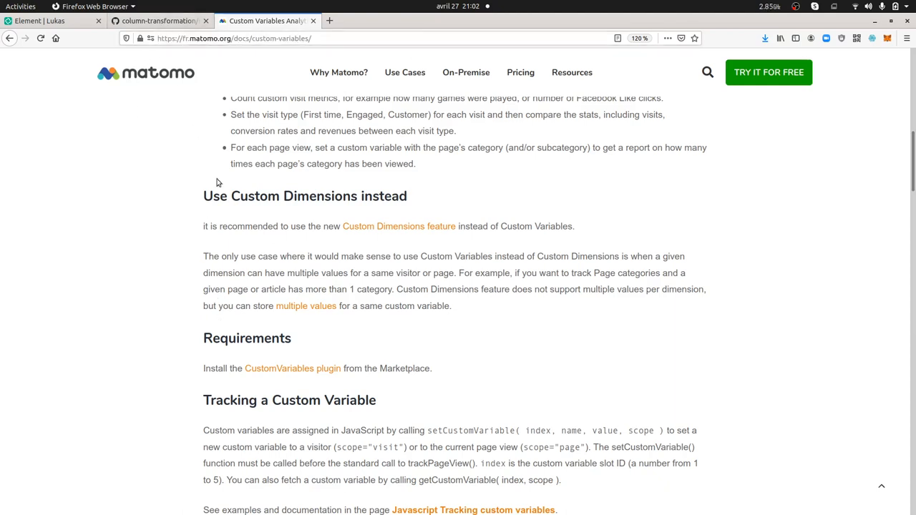
mouse_move(257, 222)
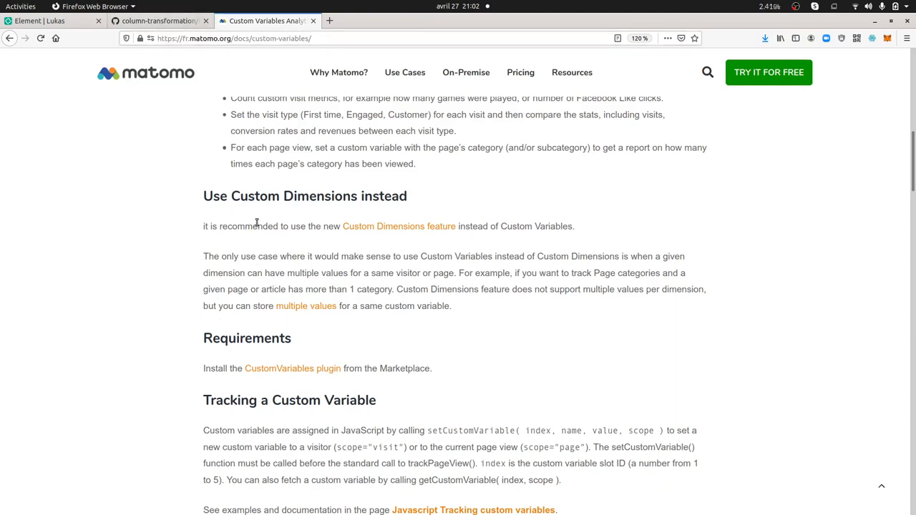
Review the somelabel|anotherlabel entry in input.csv, then return to the column-transformation file list
left_click(157, 21)
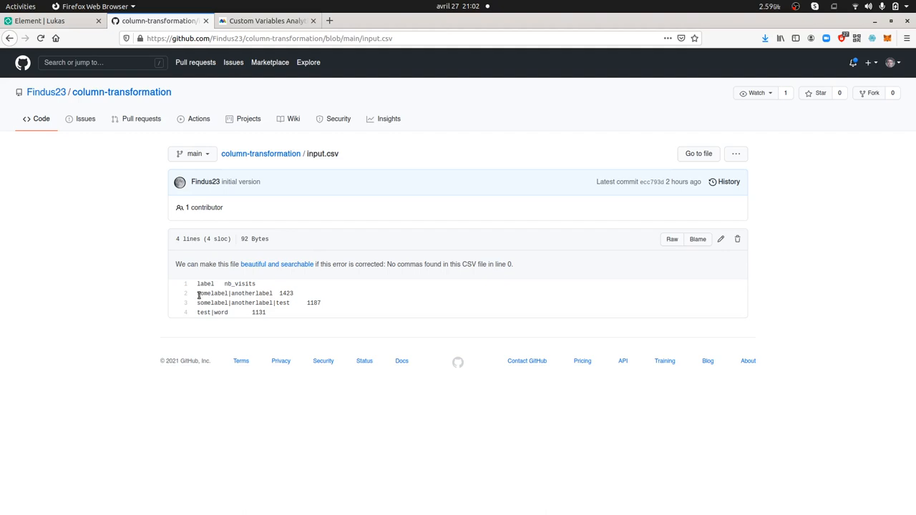
double_click(235, 293)
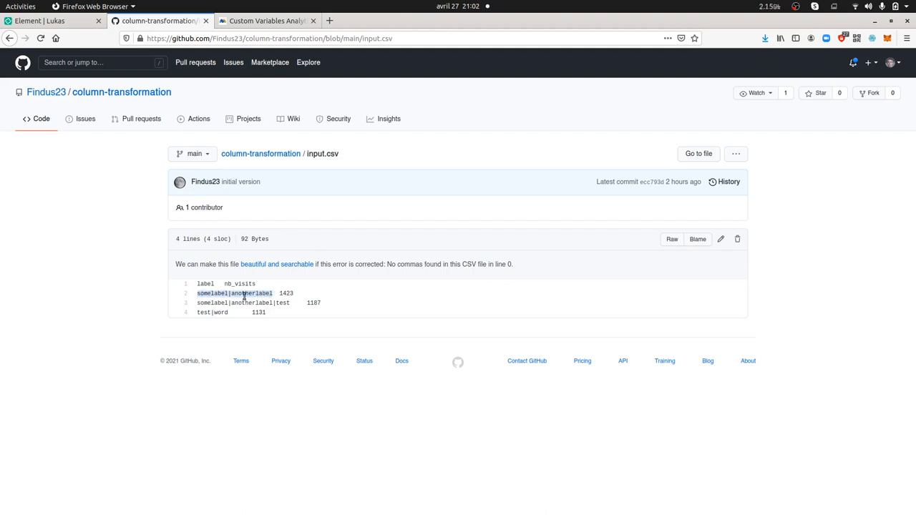
mouse_move(251, 344)
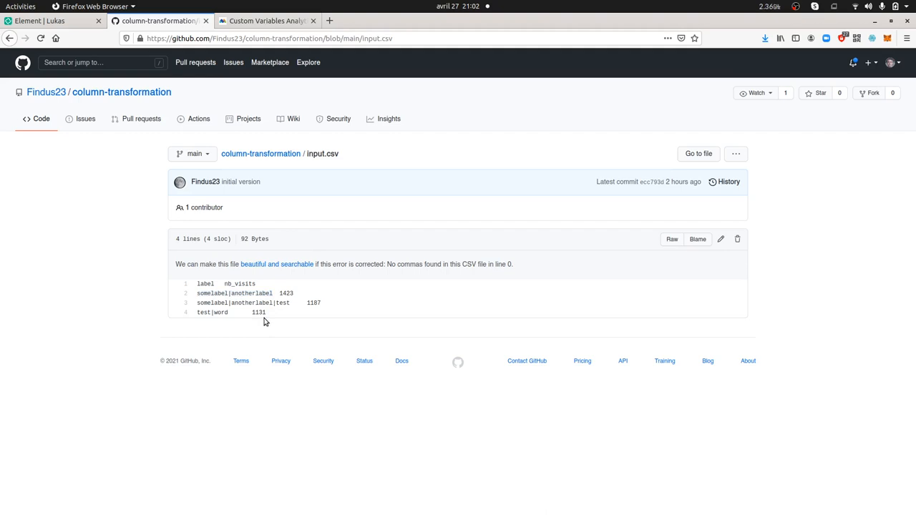
mouse_move(241, 165)
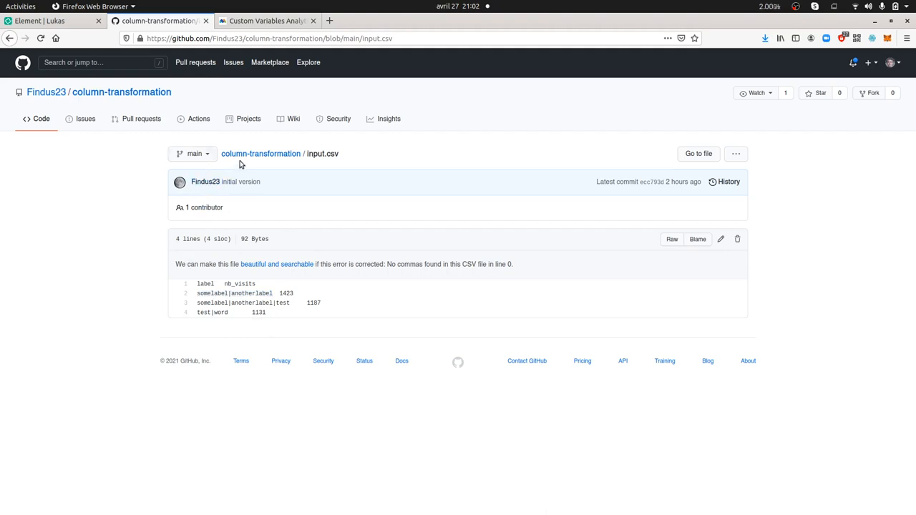
mouse_move(164, 292)
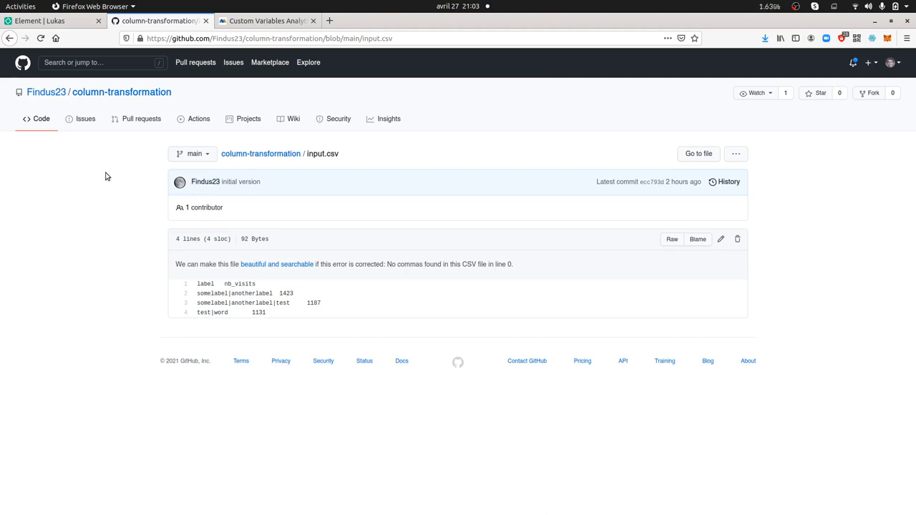
left_click(40, 118)
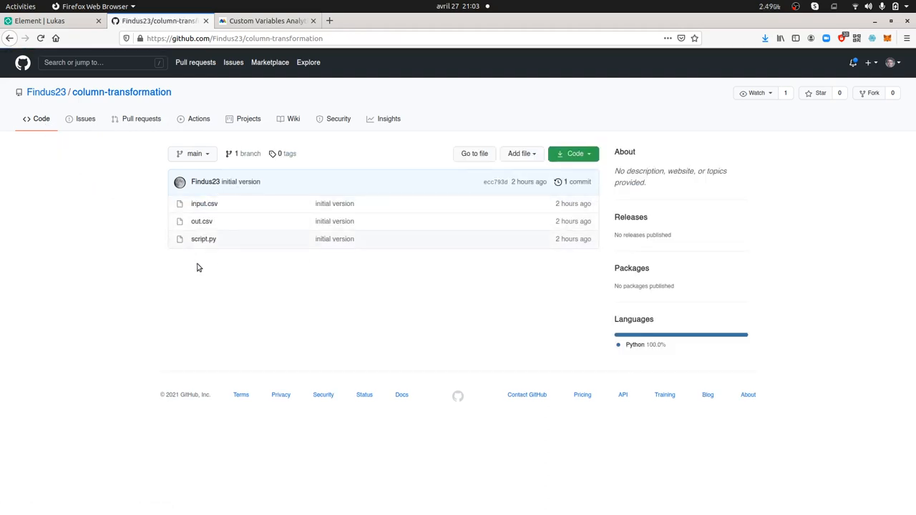
left_click(203, 237)
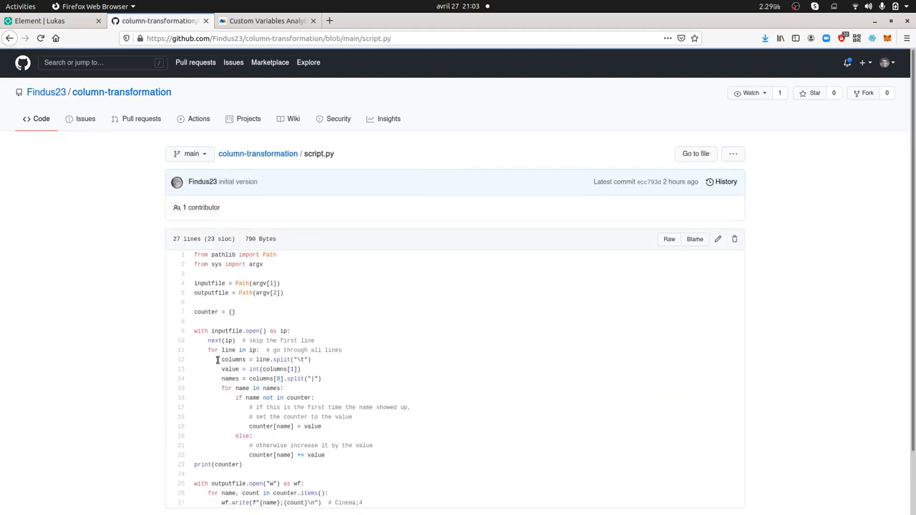
scroll("down", 3)
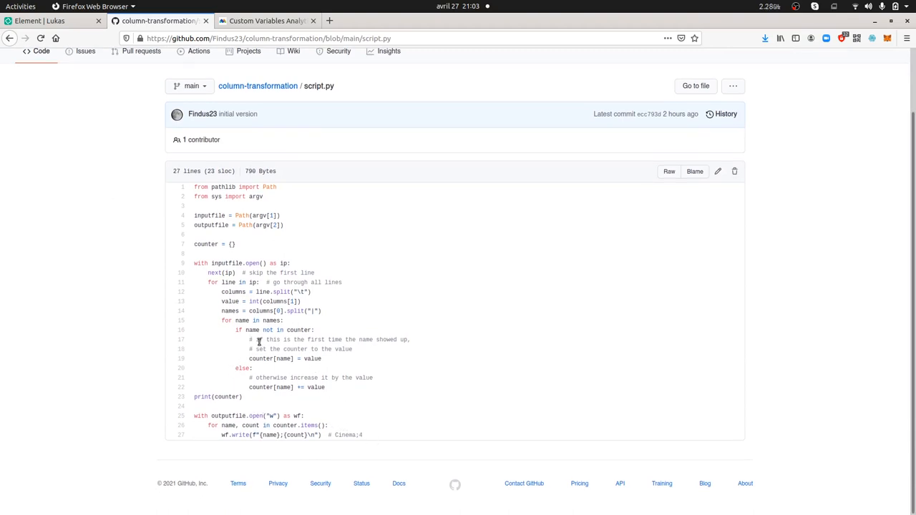
mouse_move(226, 238)
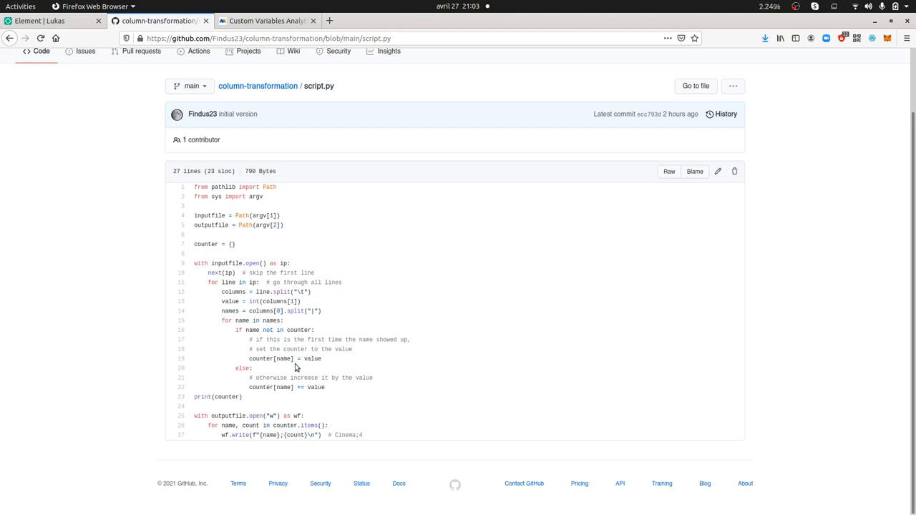
mouse_move(373, 394)
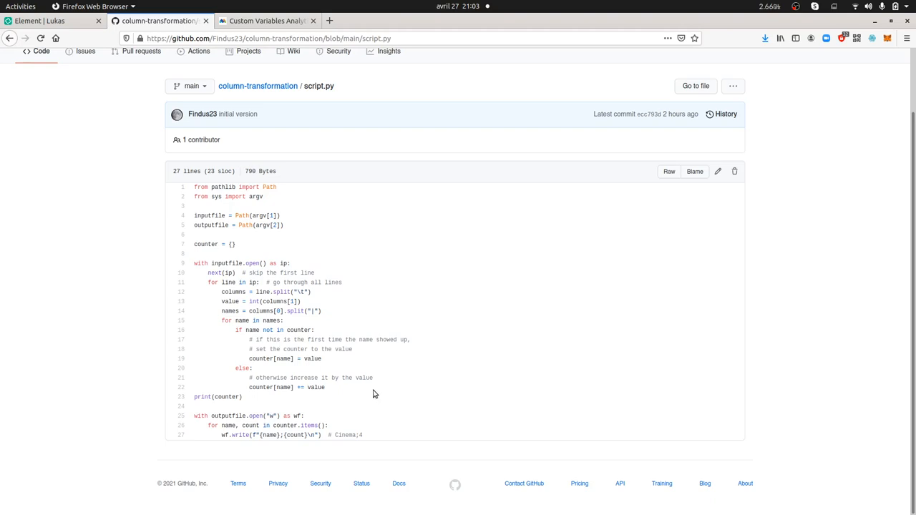
mouse_move(318, 349)
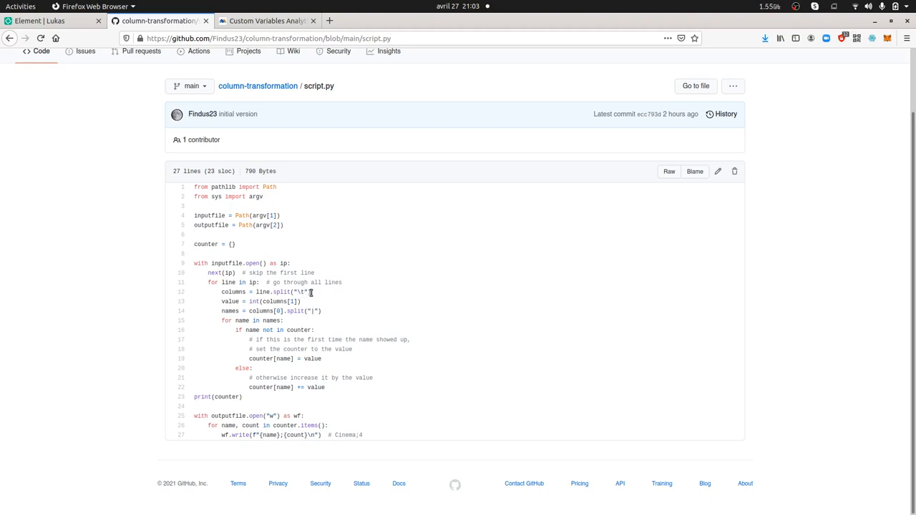
mouse_move(309, 301)
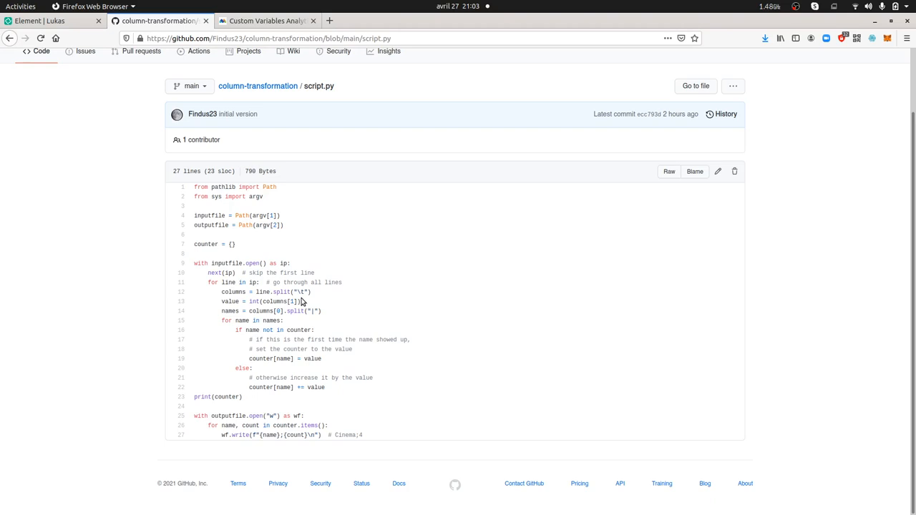
mouse_move(318, 320)
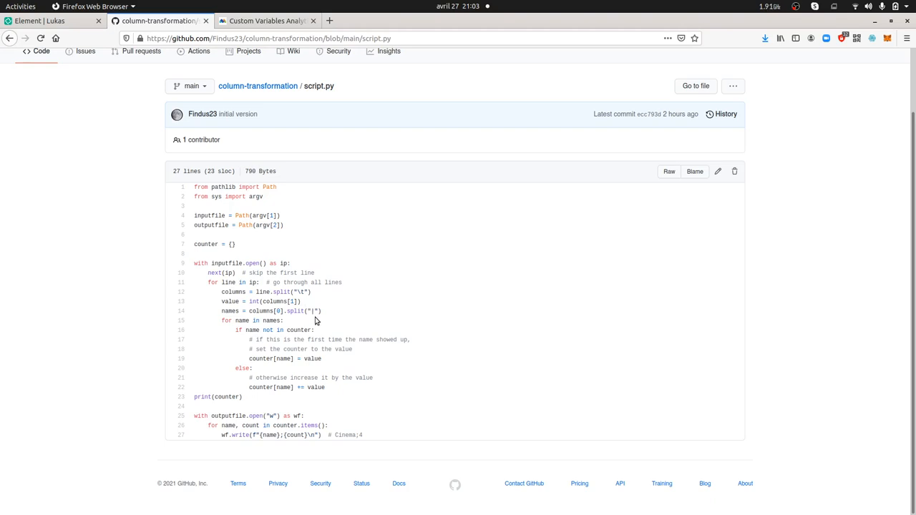
mouse_move(312, 331)
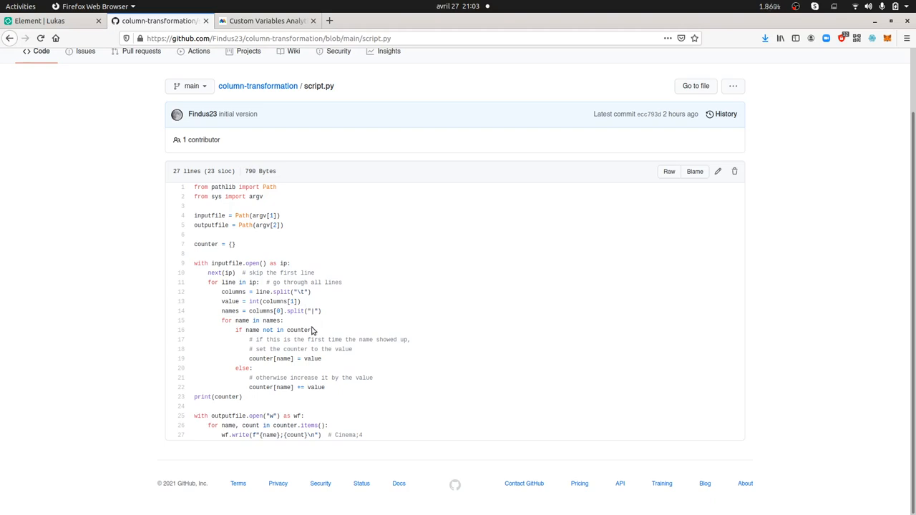
mouse_move(301, 435)
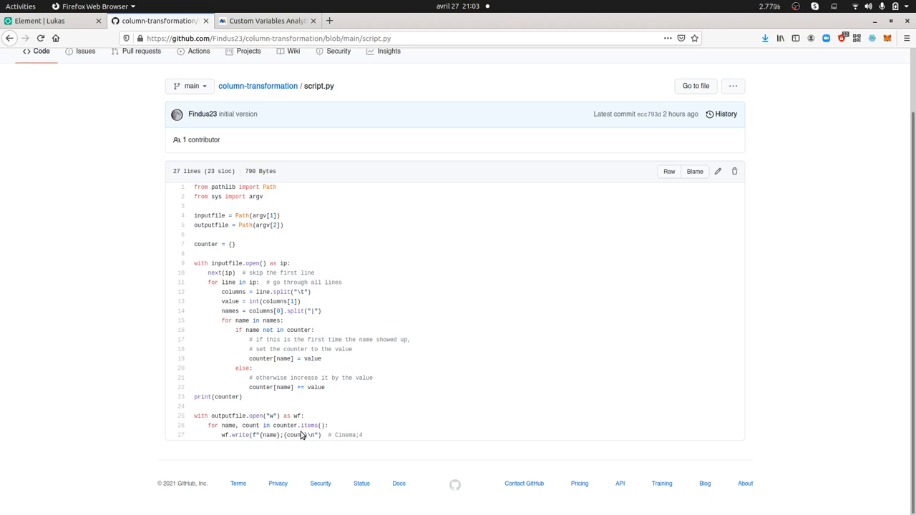
mouse_move(225, 331)
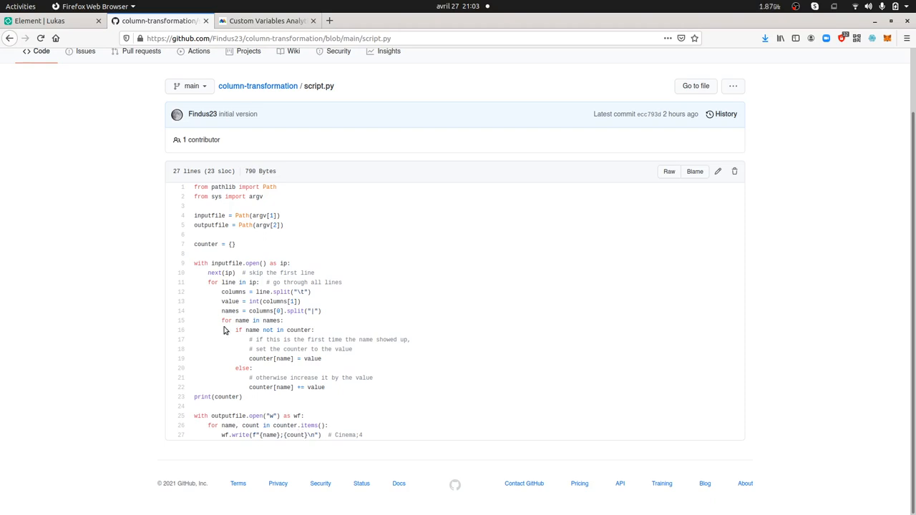
mouse_move(320, 301)
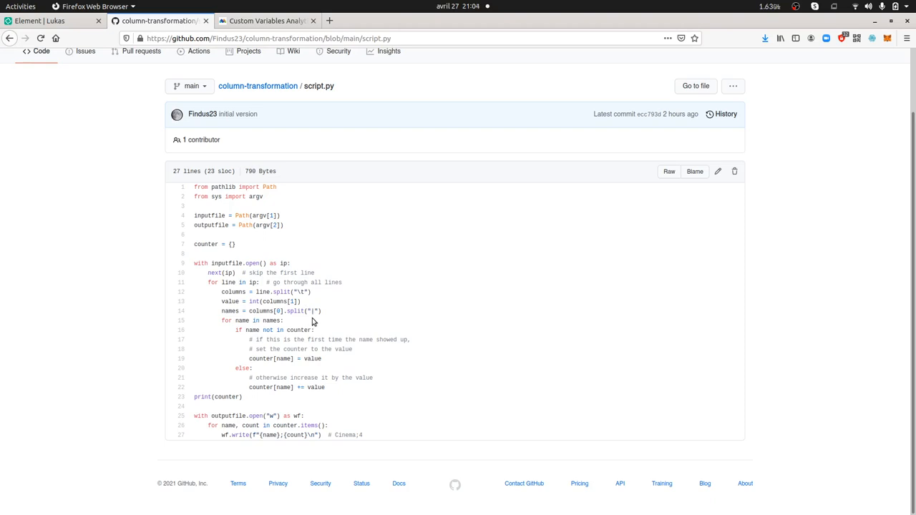
mouse_move(311, 322)
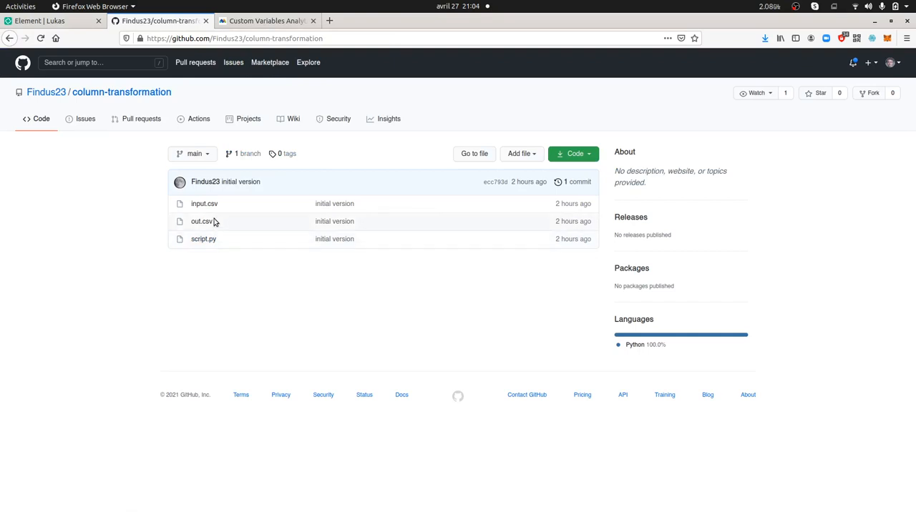
mouse_move(204, 203)
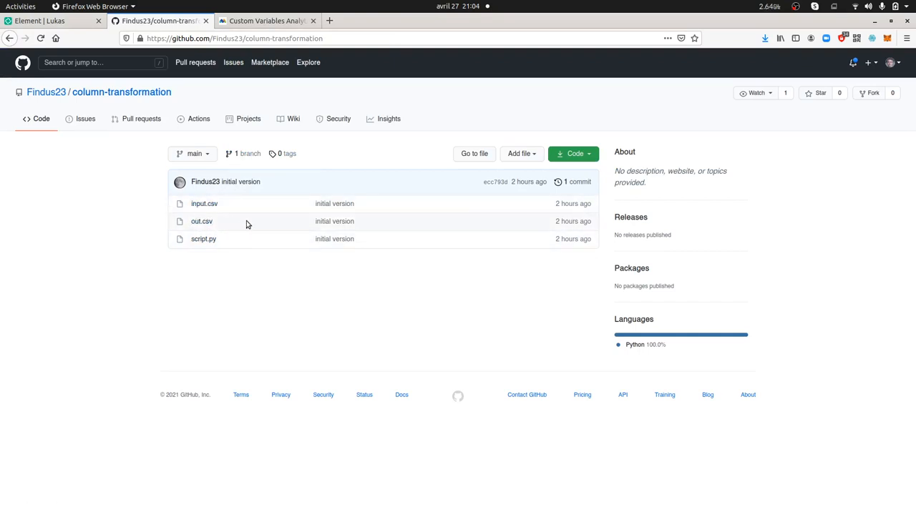
mouse_move(250, 229)
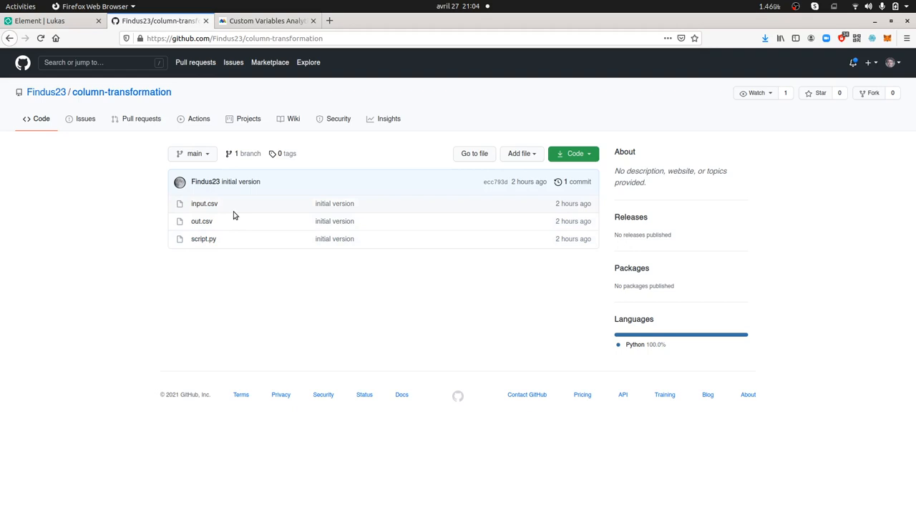
mouse_move(234, 221)
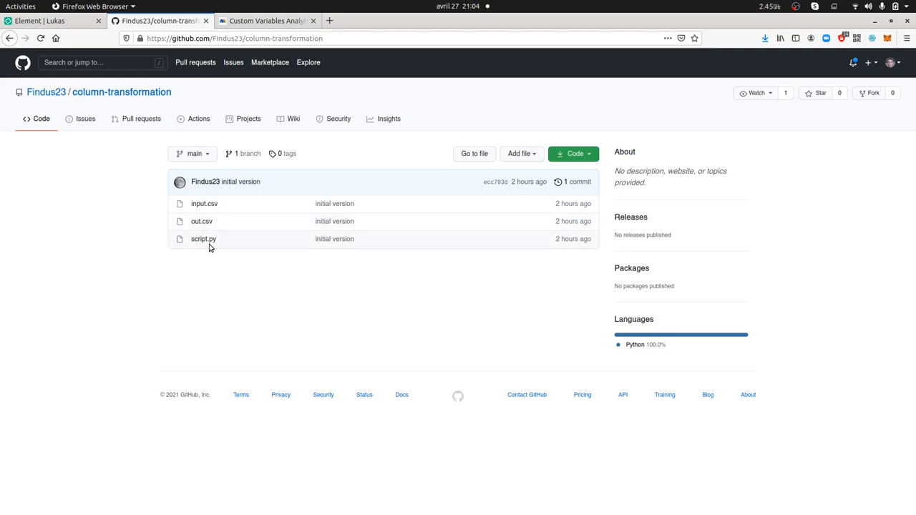
Open script.py from the column-transformation repository's file list
left_click(203, 237)
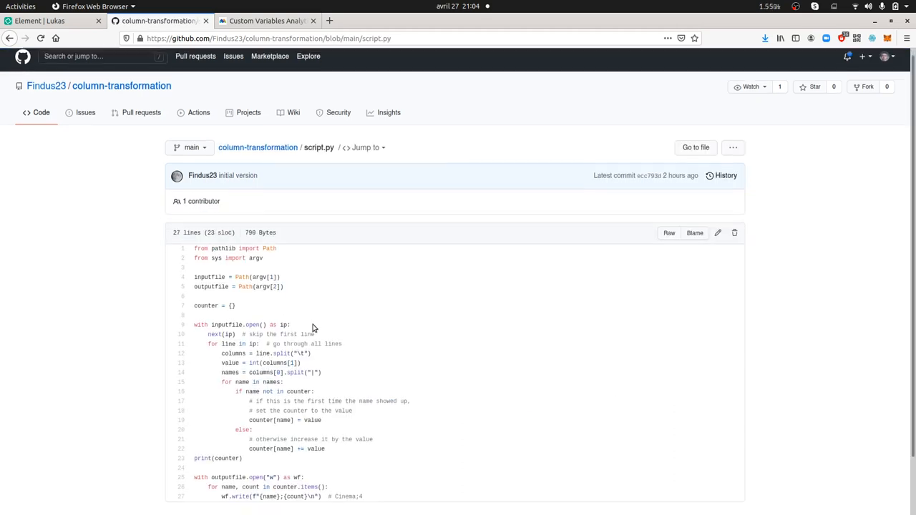
scroll("down", 3)
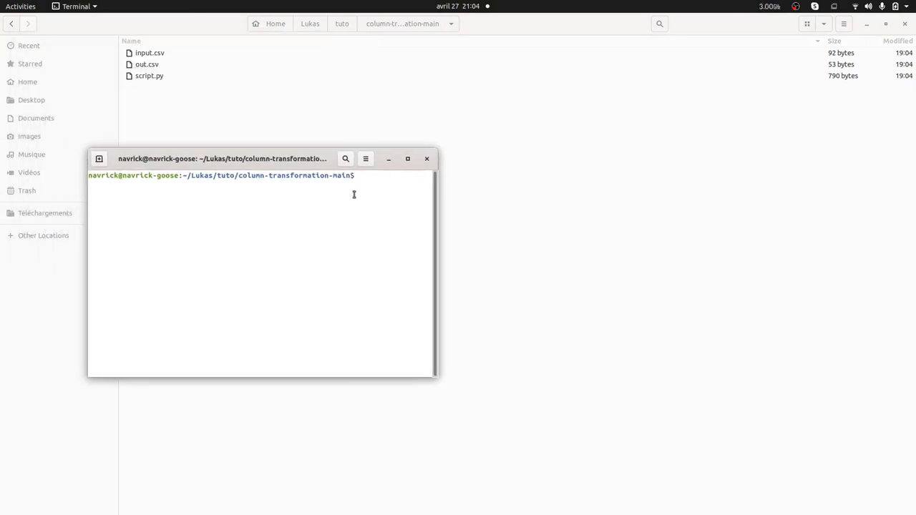
Run python3 script.py with input.csv as input and demo.csv as output, printing label totals
type("p")
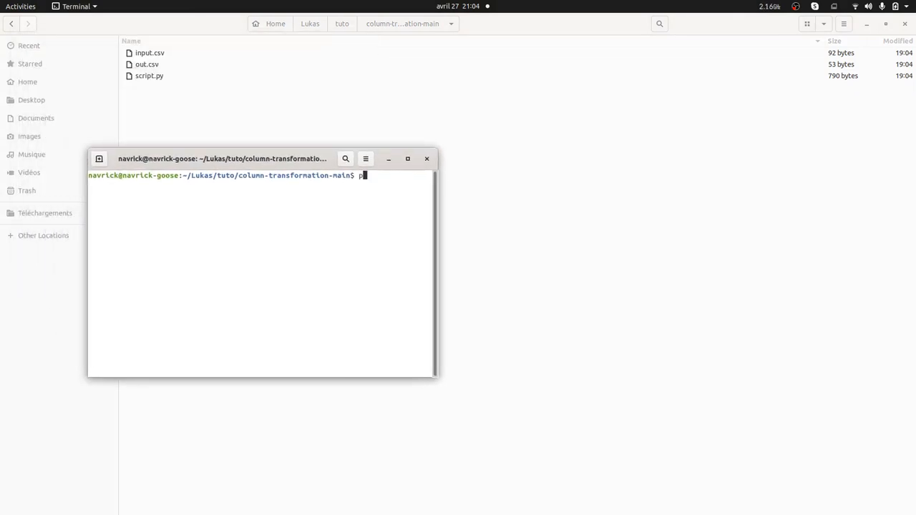
type("ython")
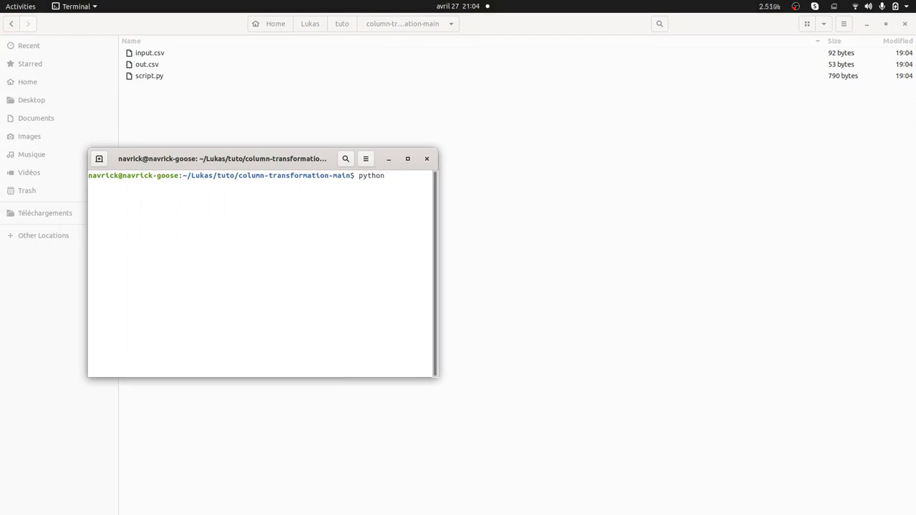
type("3")
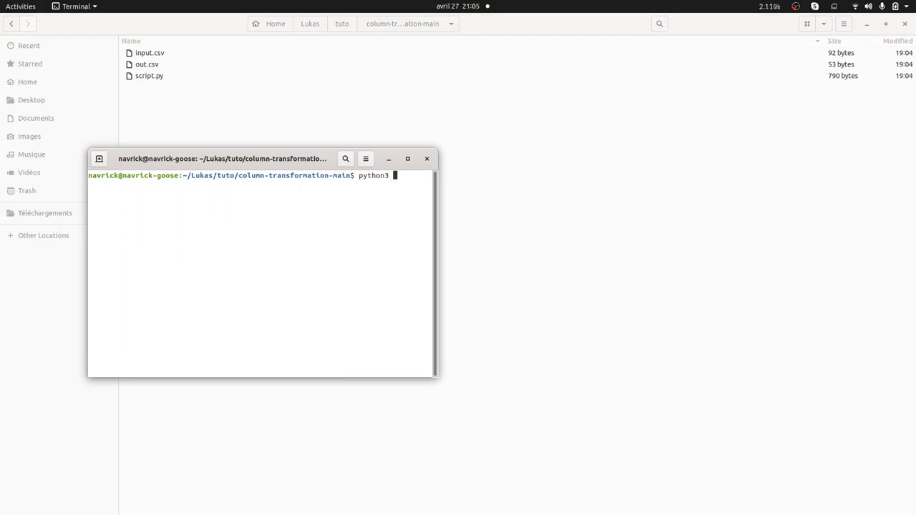
type("script.py")
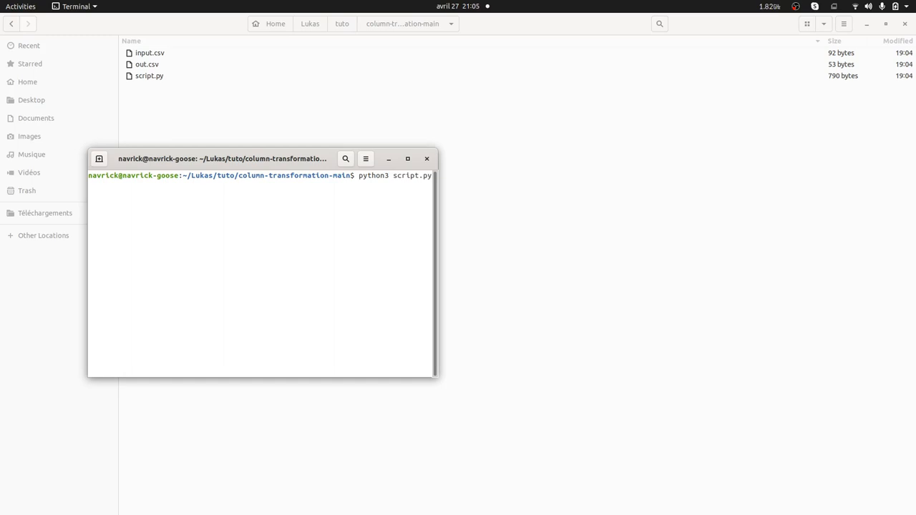
key("Return")
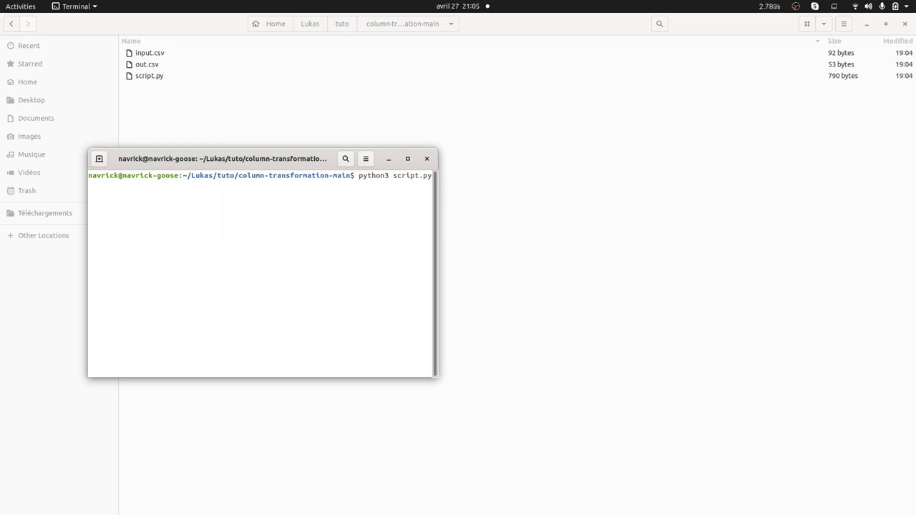
type(" input.csv")
key("Return")
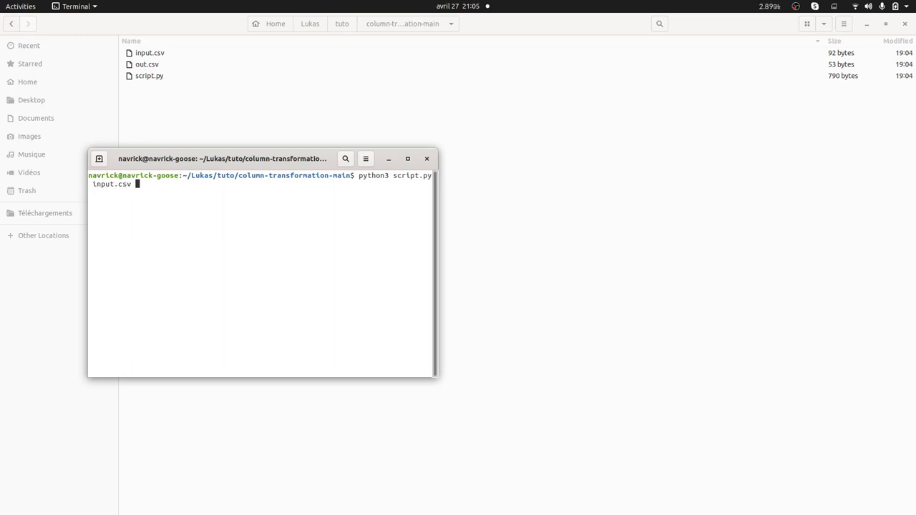
type("demo.csv")
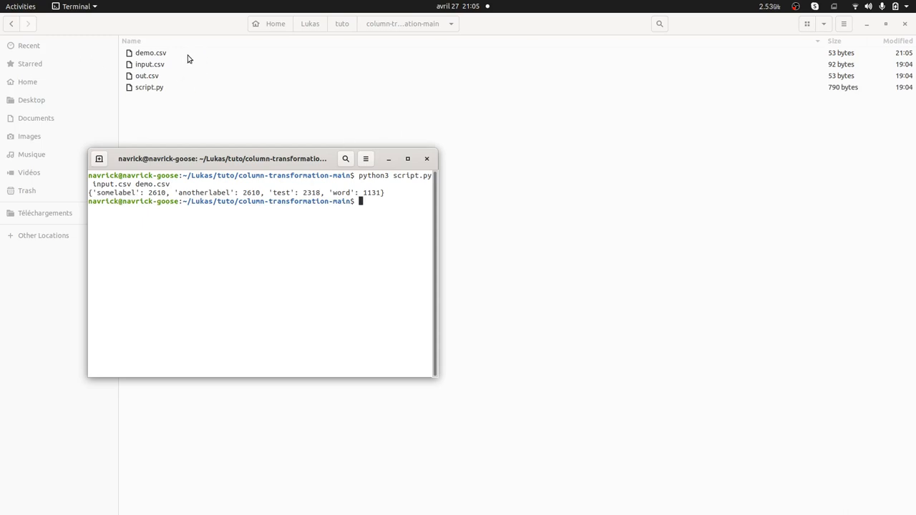
Open demo.csv from Files with LibreOffice Calc, bringing up its text import preview
right_click(150, 51)
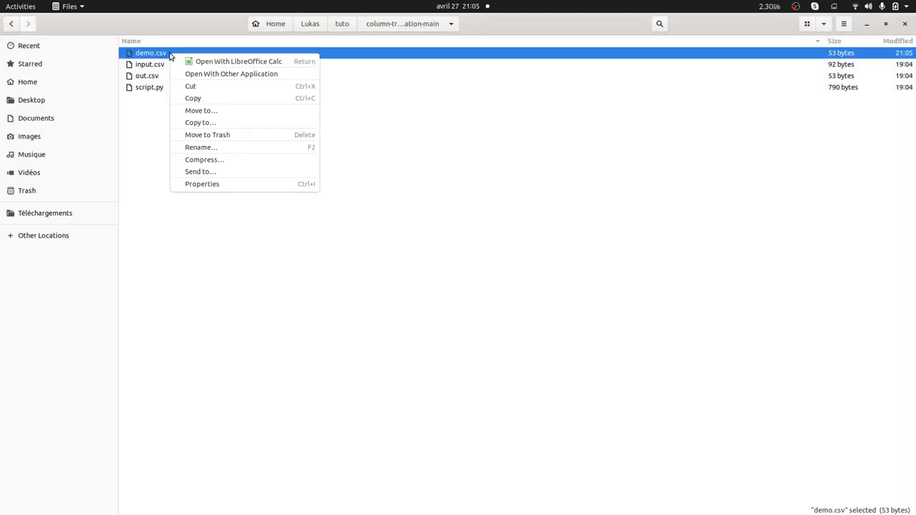
left_click(237, 60)
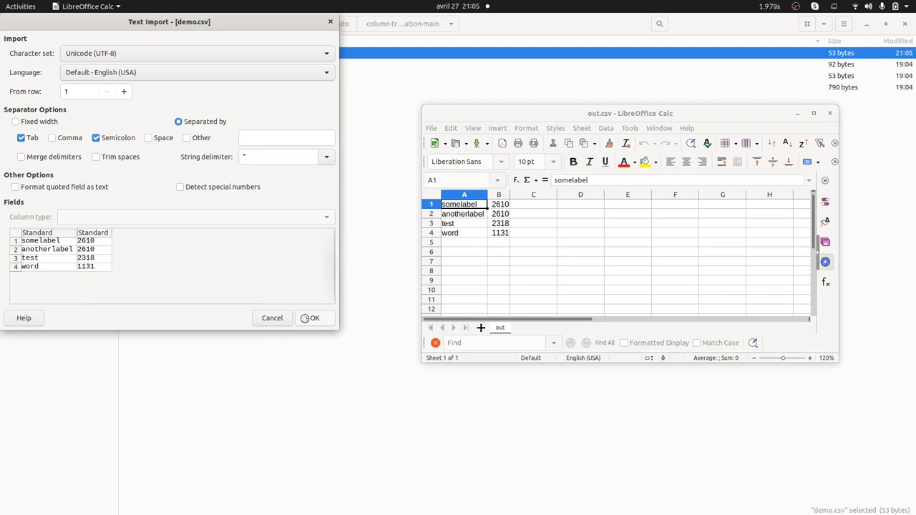
Accept the Text Import settings for demo.csv, leaving the four label totals showing
left_click(314, 318)
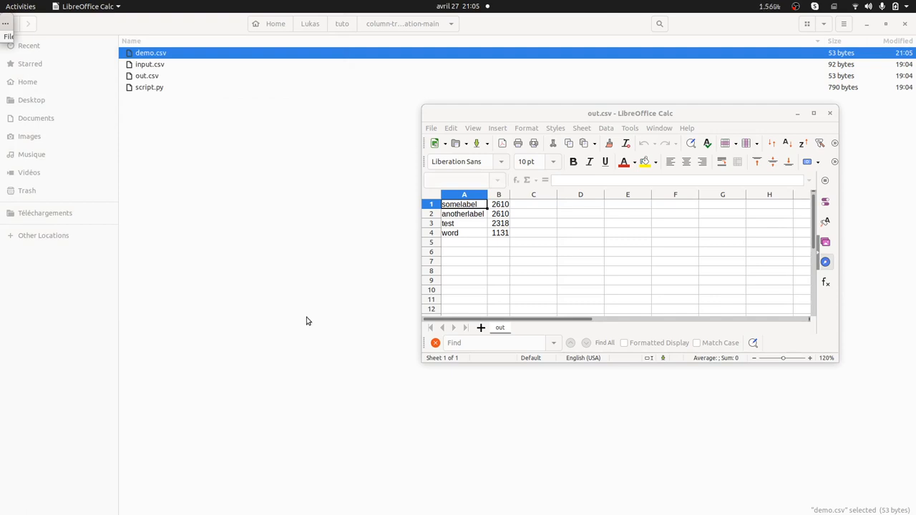
mouse_move(310, 319)
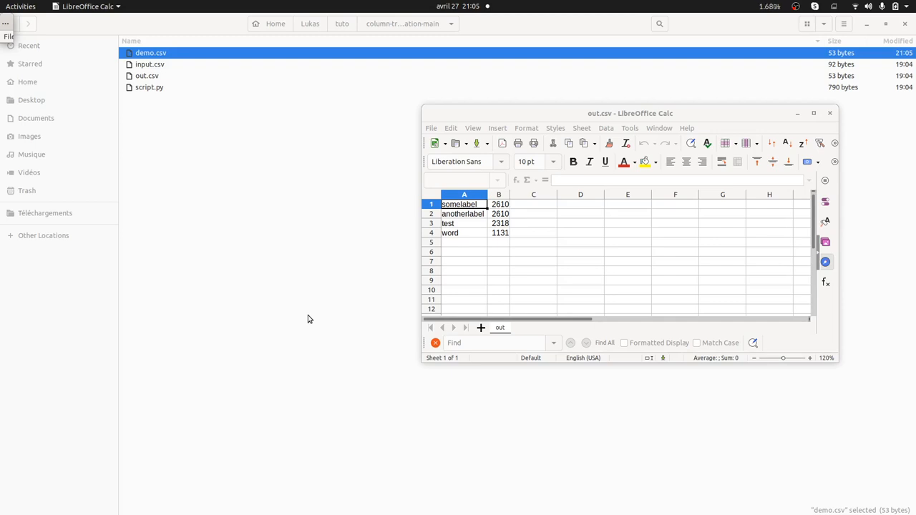